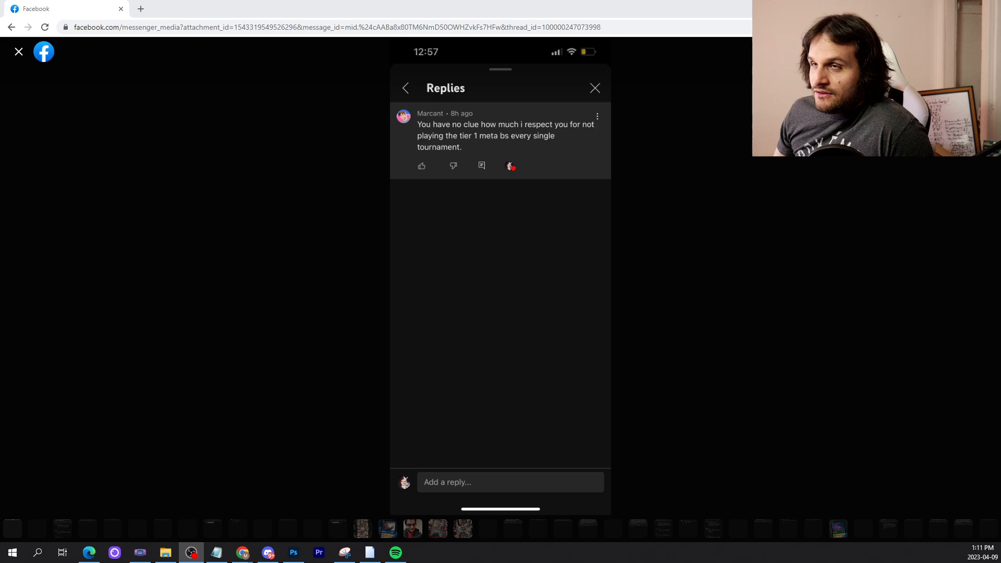
mouse_move(76, 517)
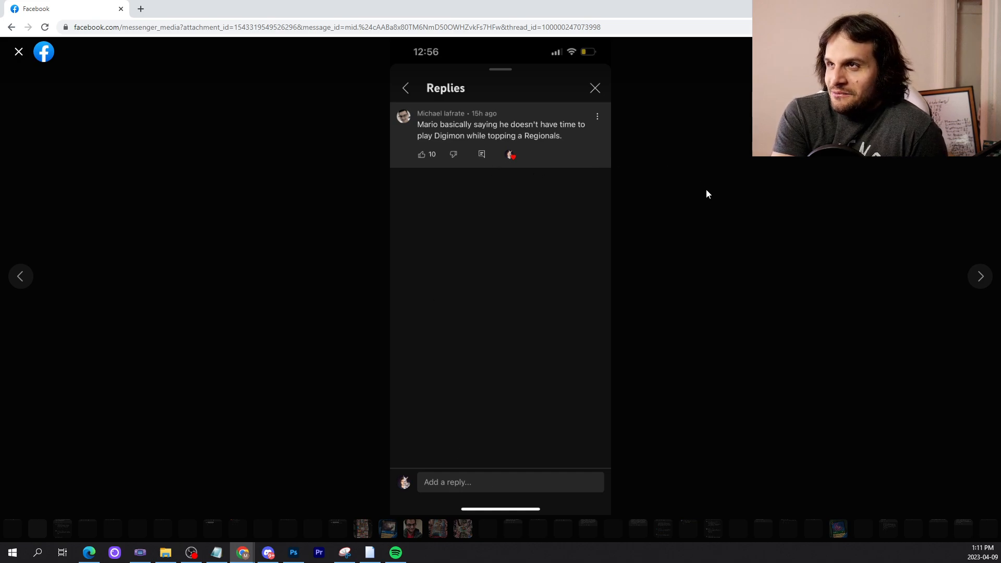
mouse_move(685, 337)
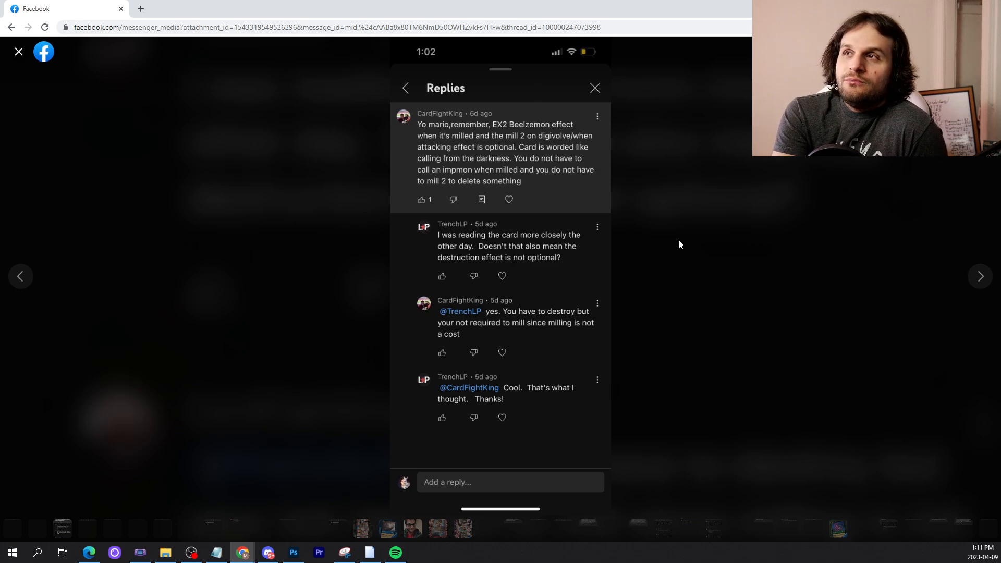
mouse_move(786, 258)
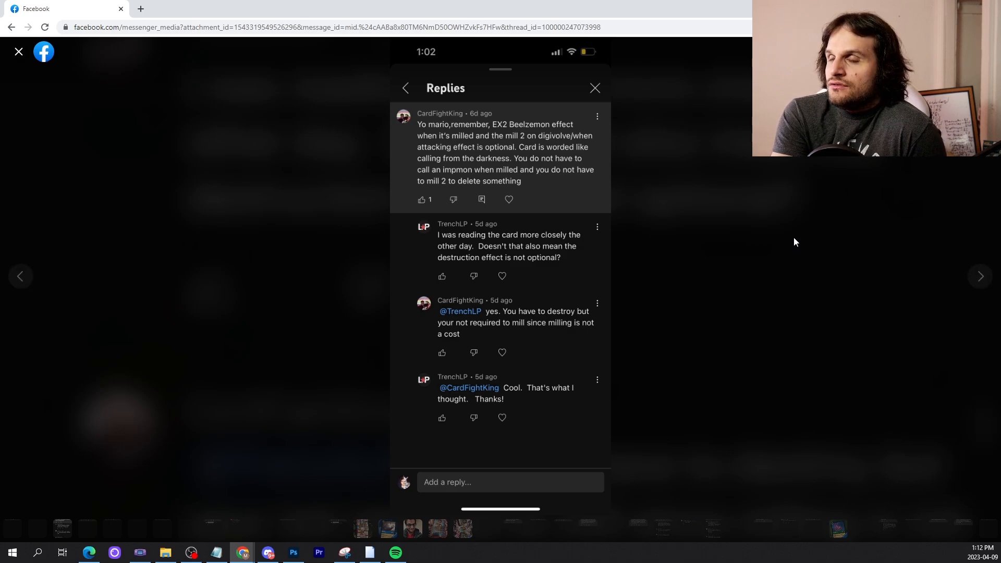
mouse_move(800, 212)
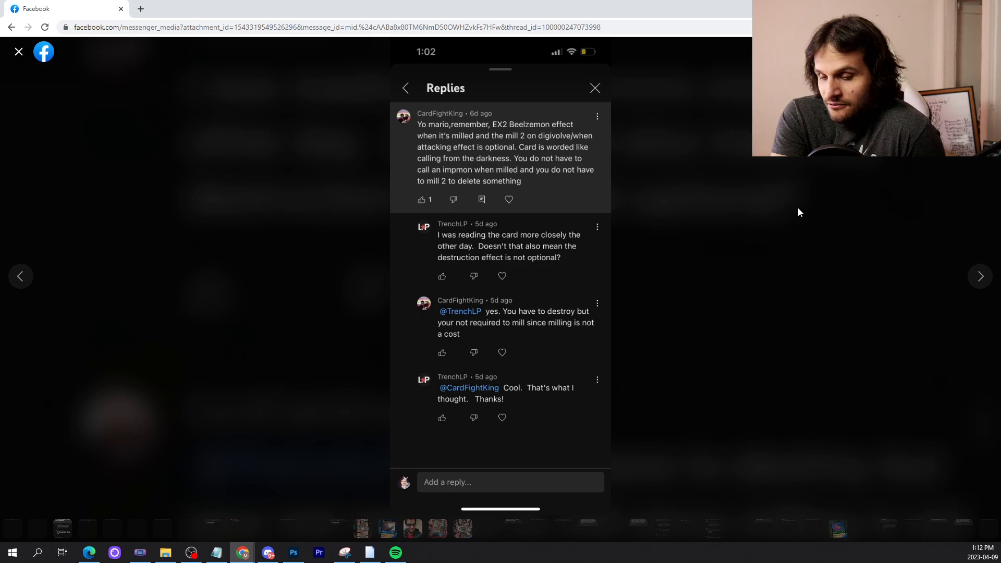
mouse_move(945, 346)
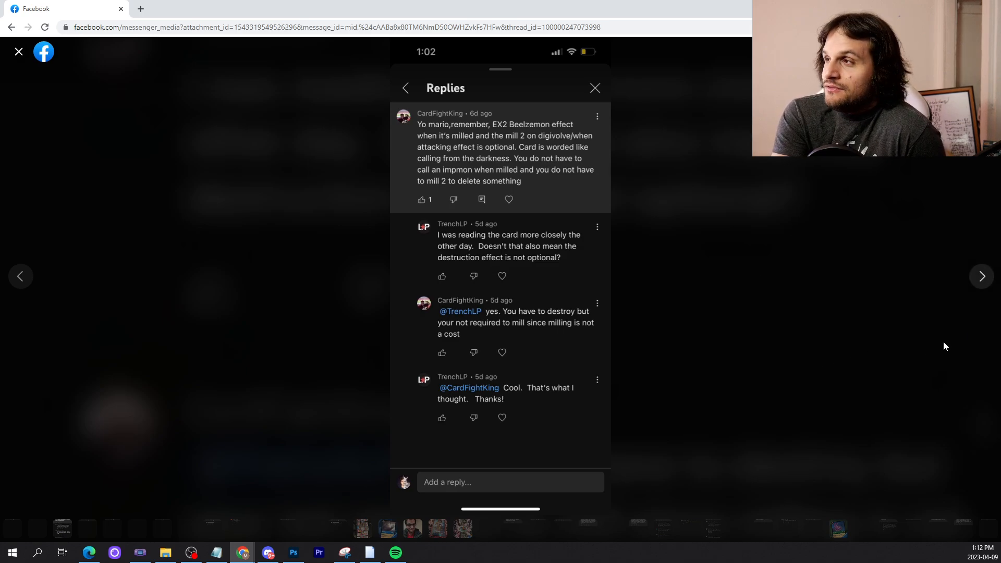
mouse_move(694, 240)
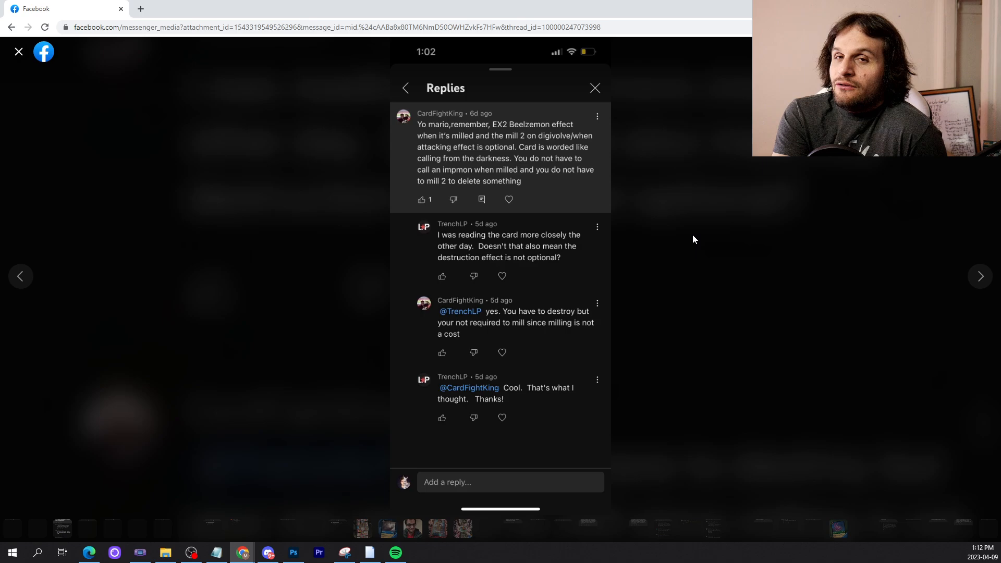
mouse_move(941, 301)
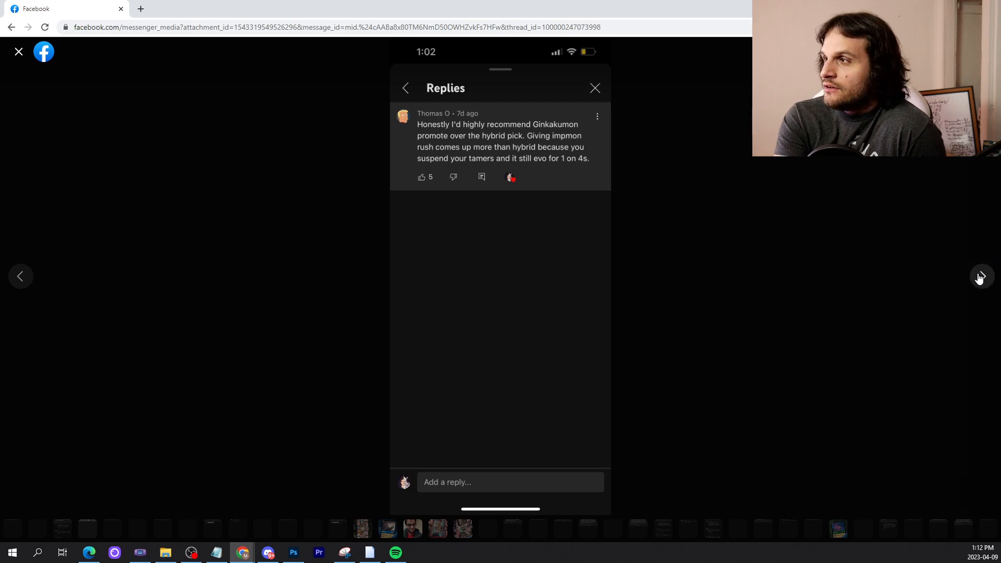
Advance to the next reply screenshot, reaching the comment about selling four Beelzemons for singles
click(979, 275)
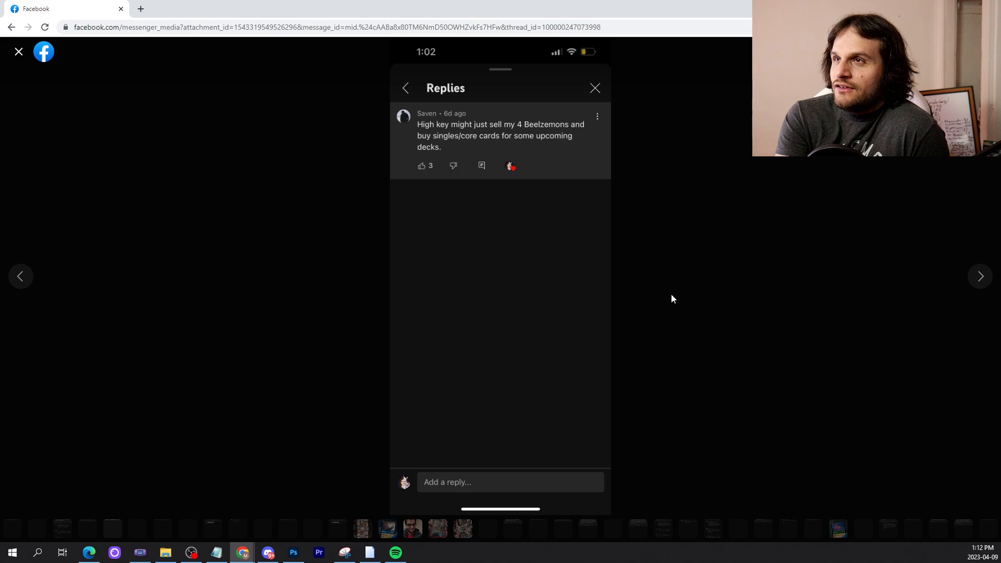
mouse_move(841, 291)
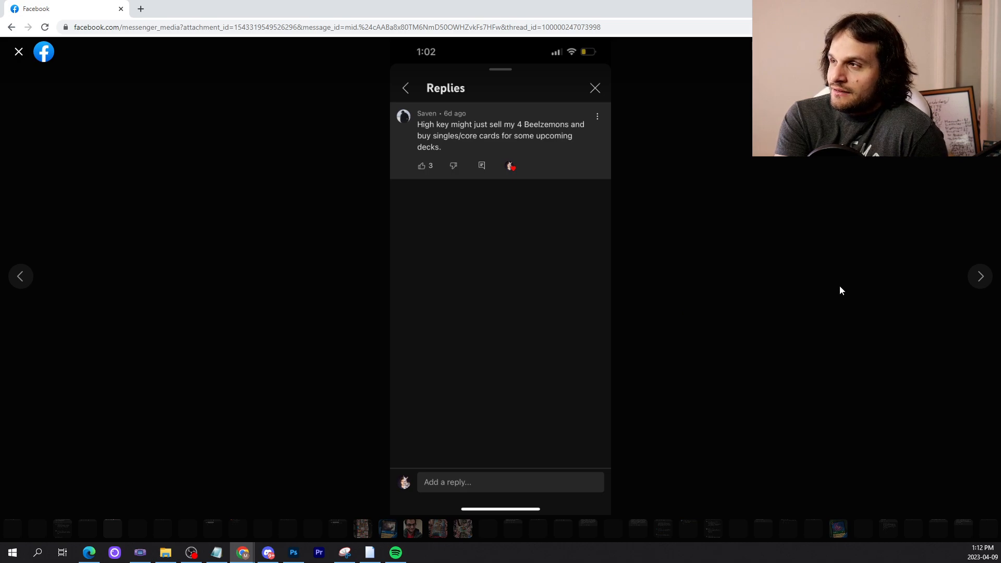
mouse_move(758, 351)
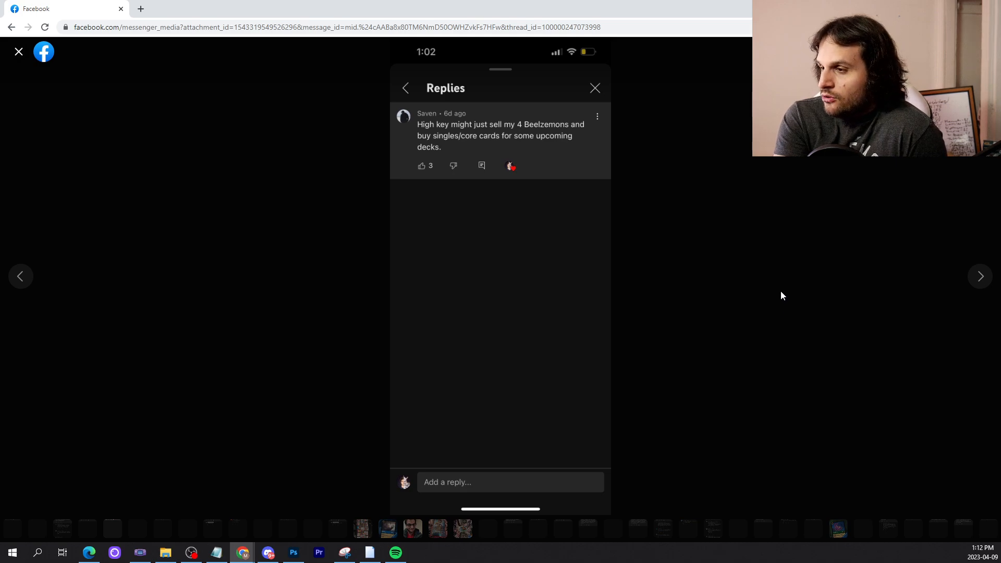
mouse_move(913, 417)
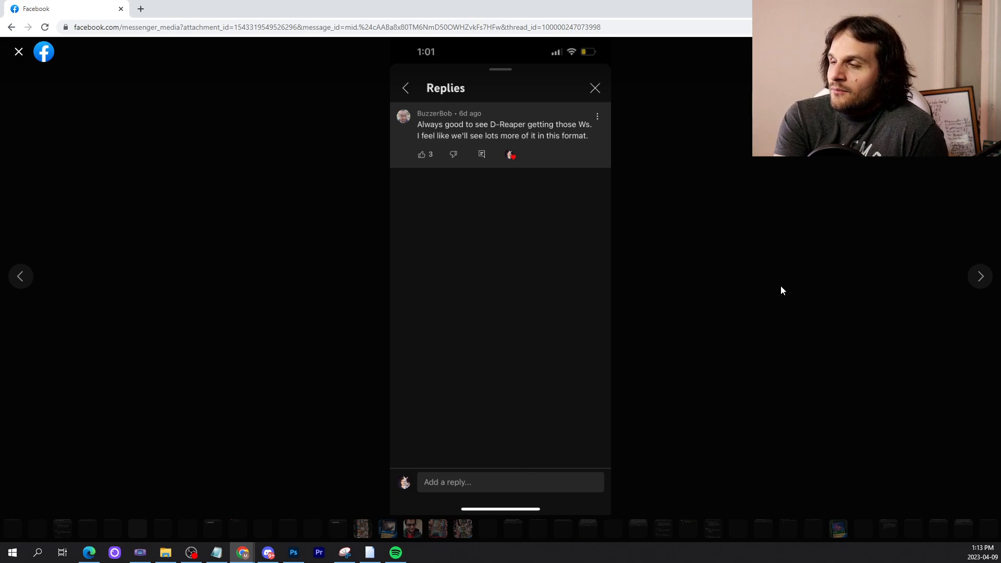
mouse_move(500, 223)
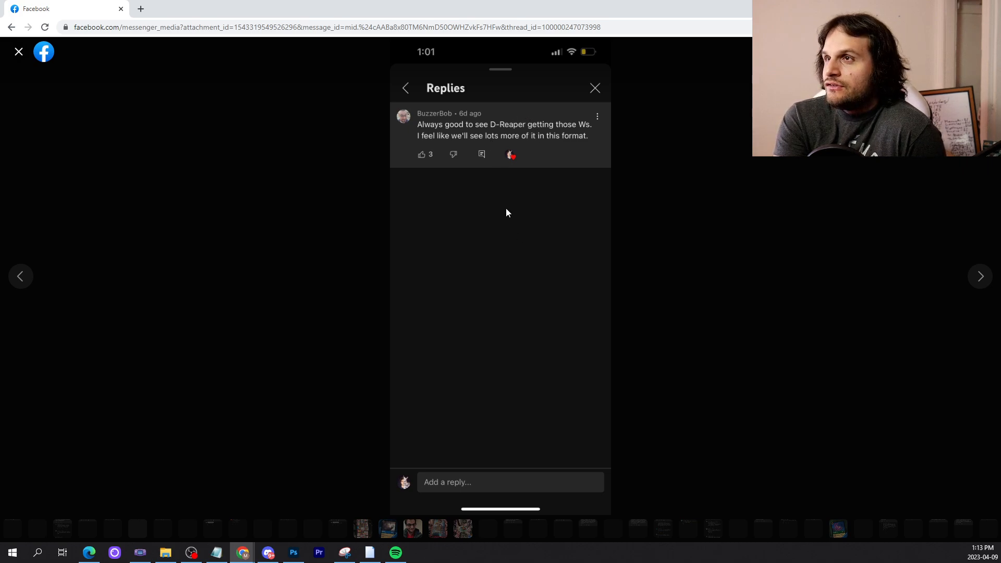
mouse_move(900, 337)
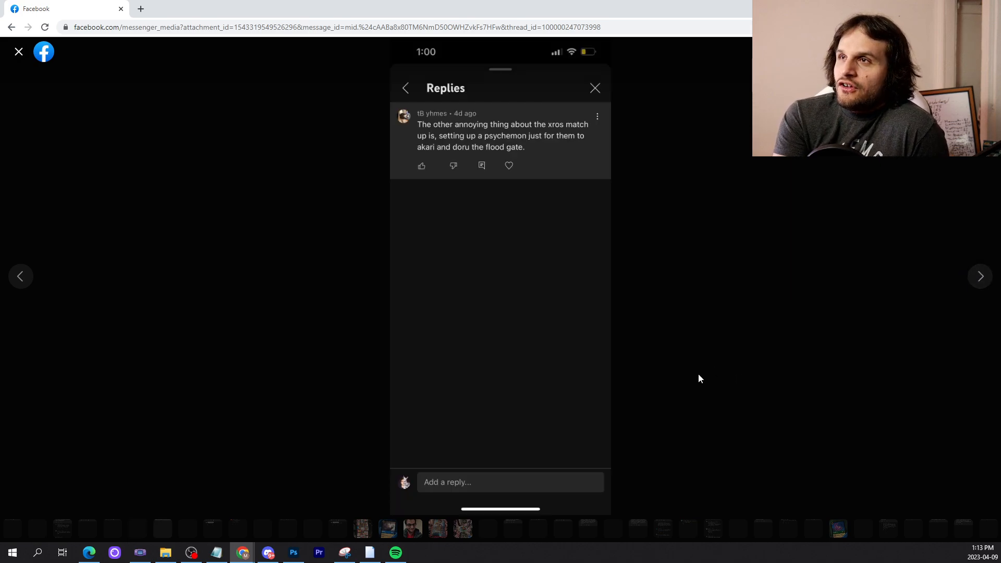
mouse_move(672, 373)
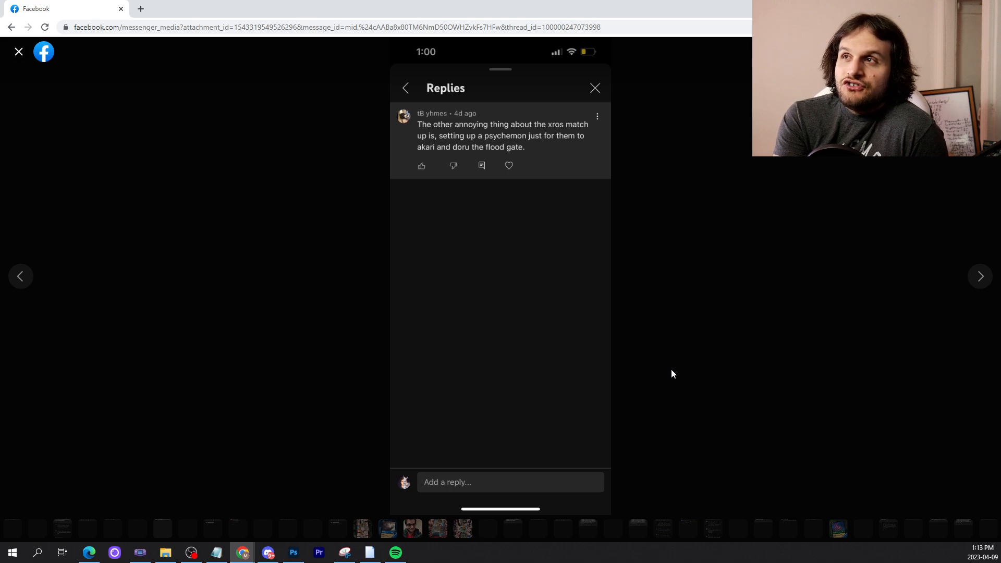
mouse_move(689, 378)
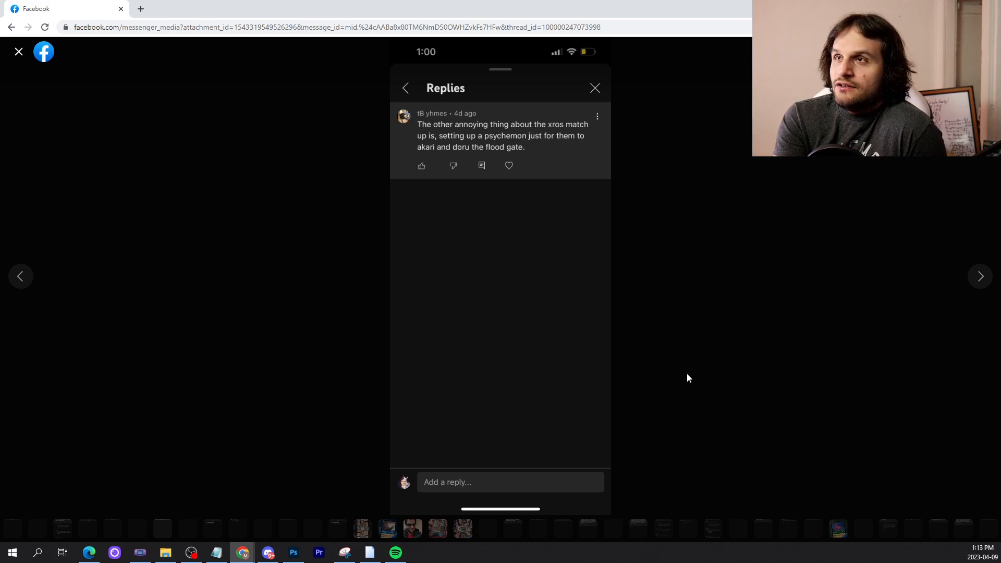
mouse_move(738, 302)
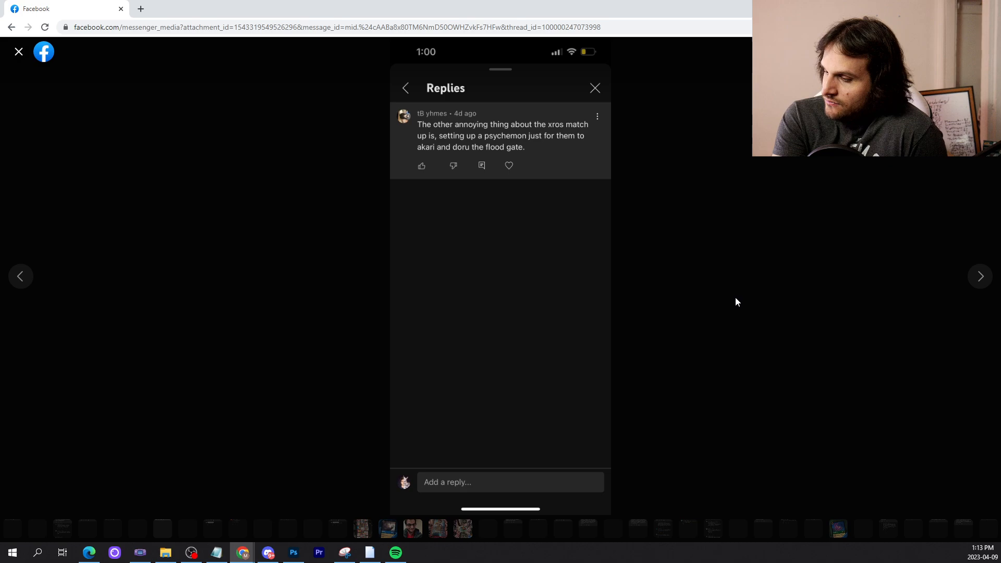
mouse_move(701, 283)
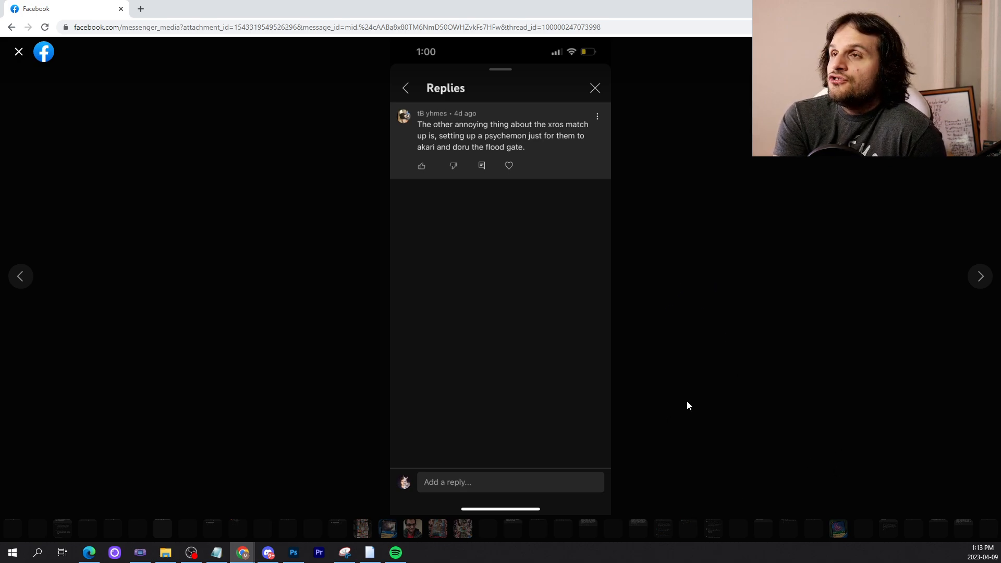
mouse_move(655, 442)
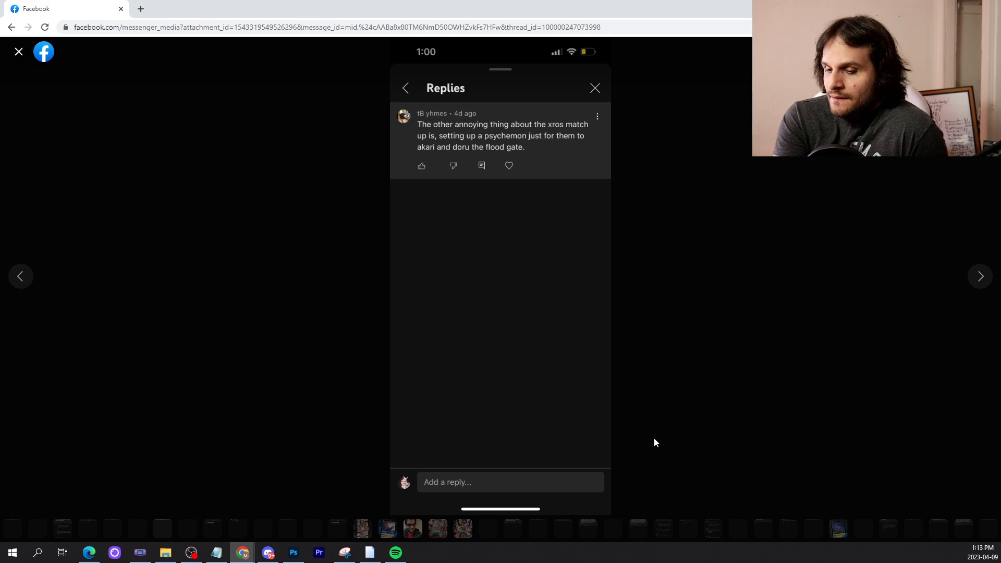
mouse_move(634, 382)
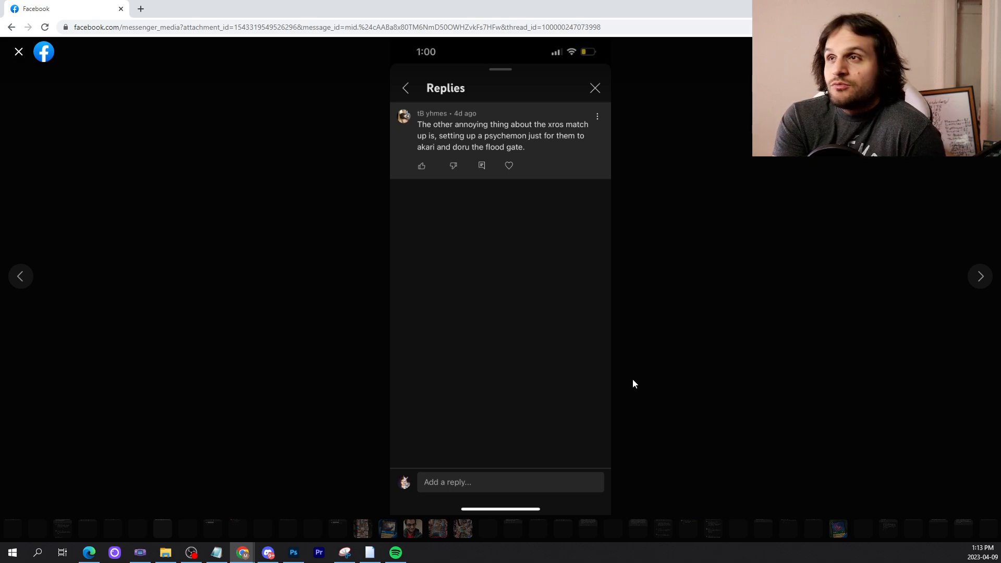
mouse_move(722, 306)
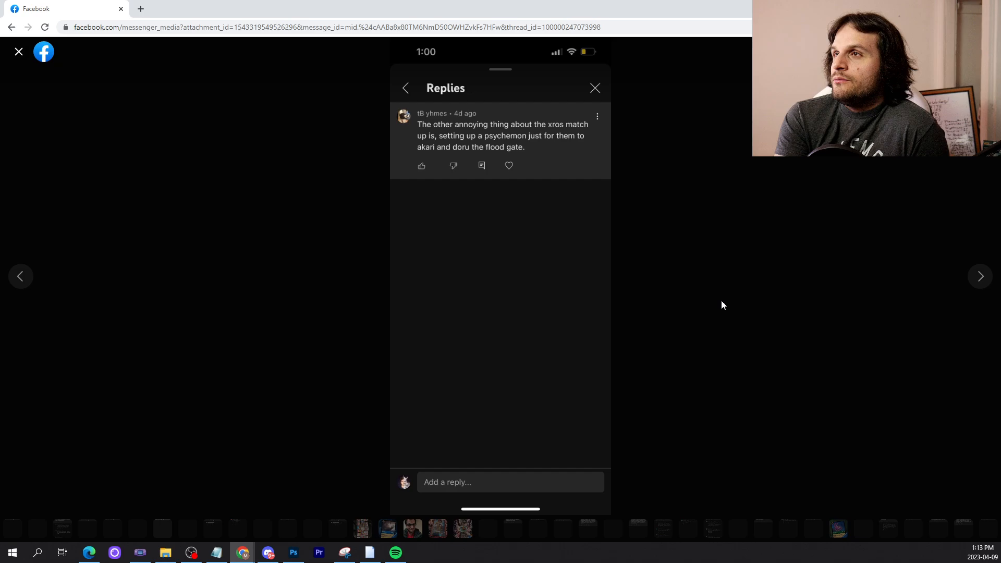
mouse_move(765, 284)
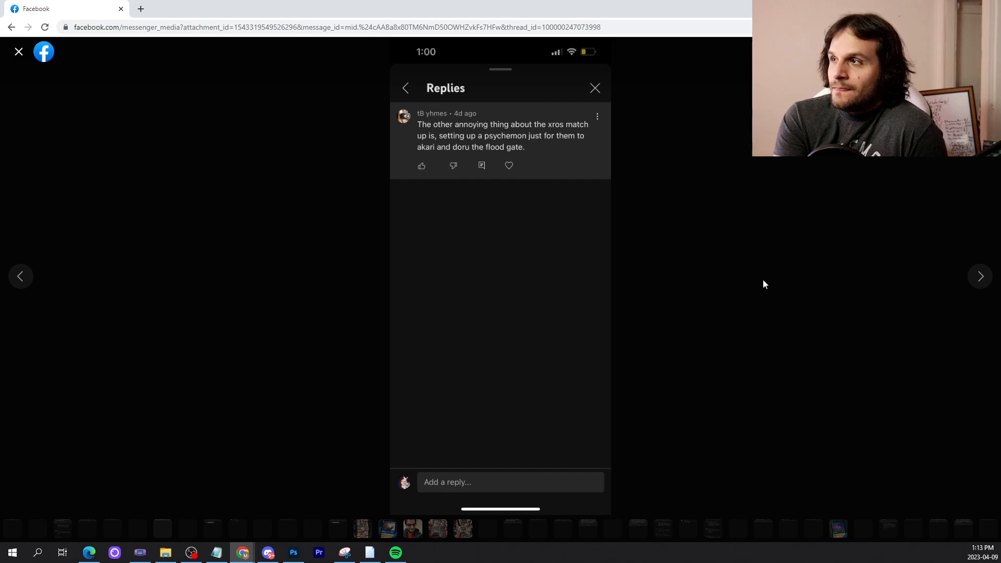
mouse_move(876, 244)
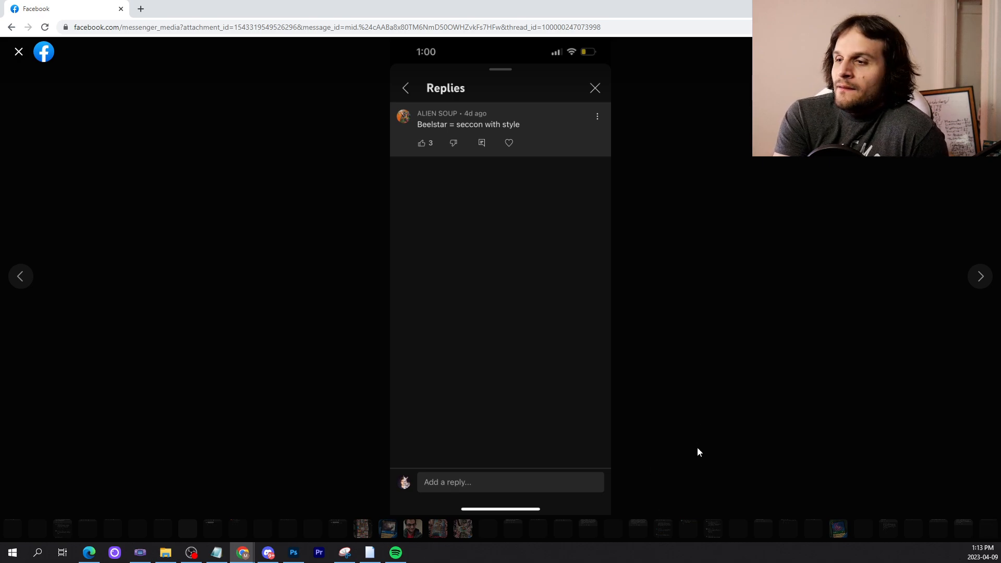
mouse_move(708, 415)
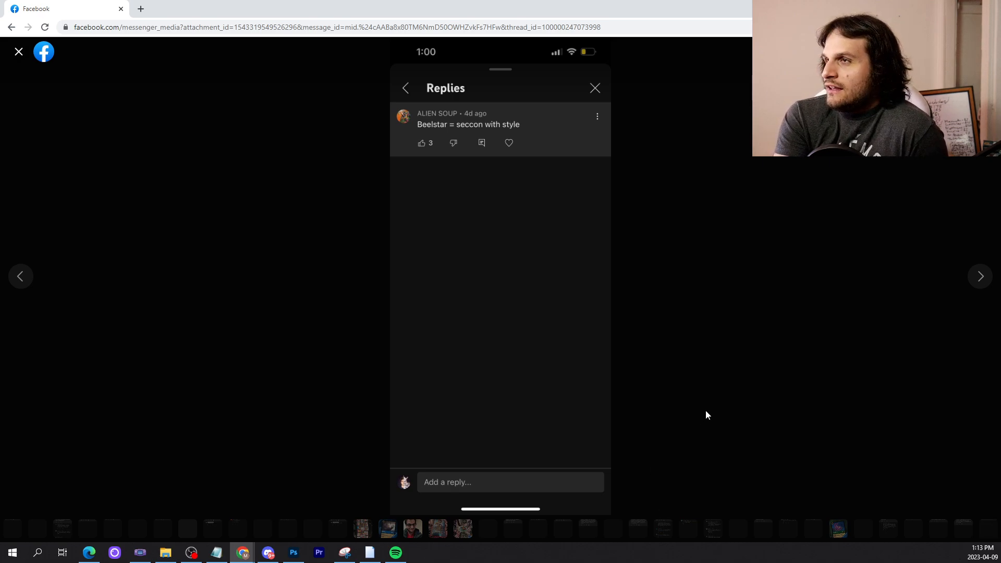
mouse_move(698, 356)
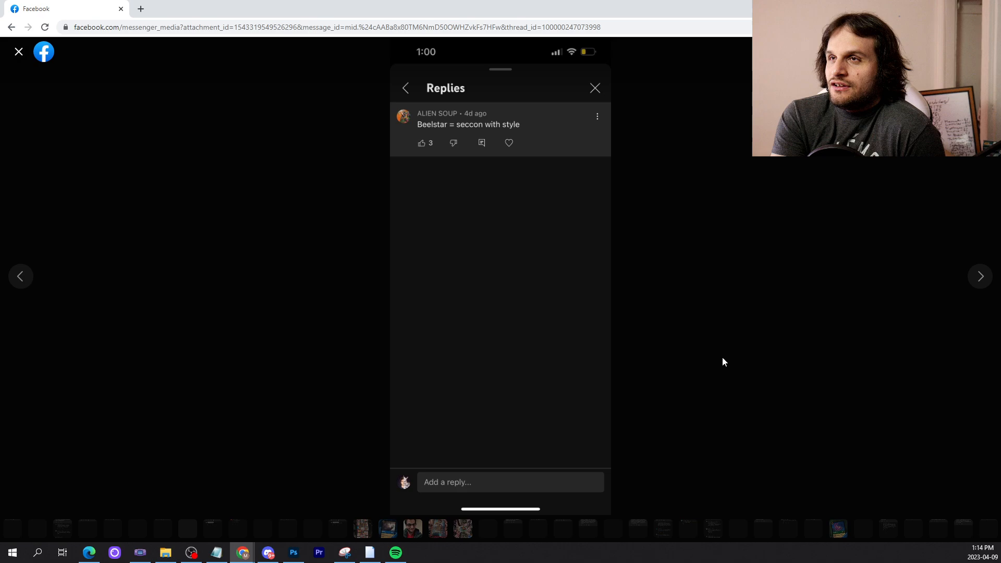
mouse_move(786, 398)
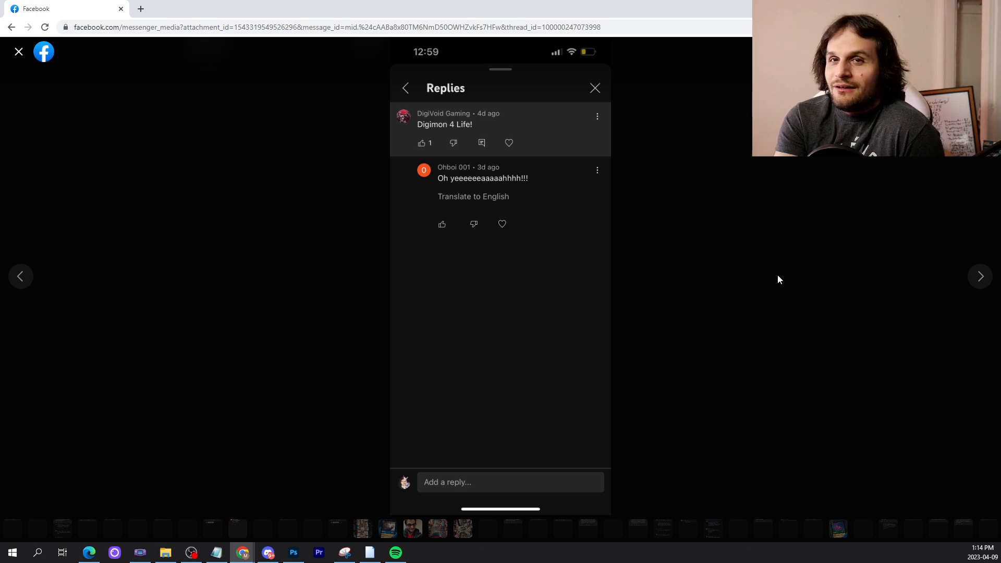
mouse_move(915, 376)
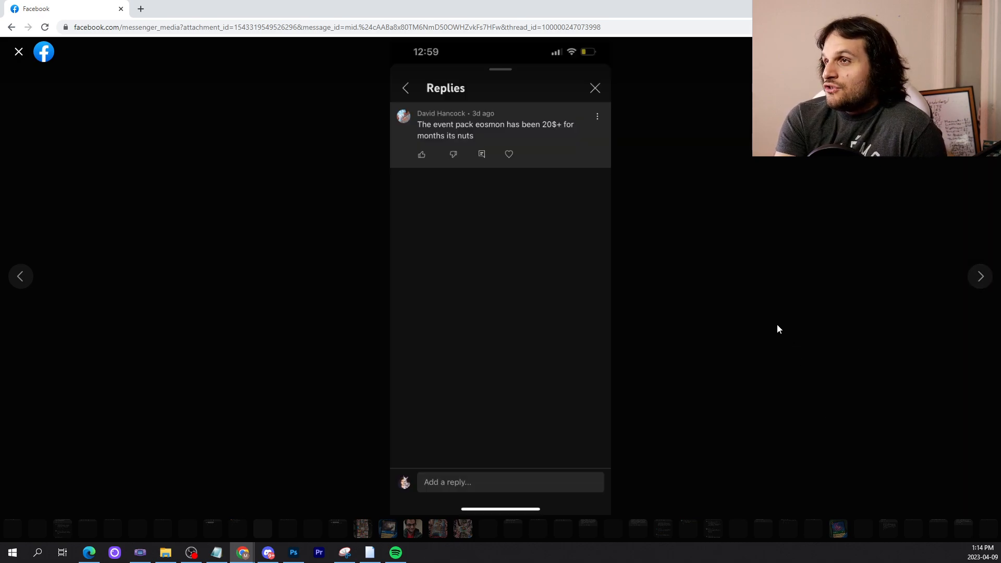
mouse_move(795, 298)
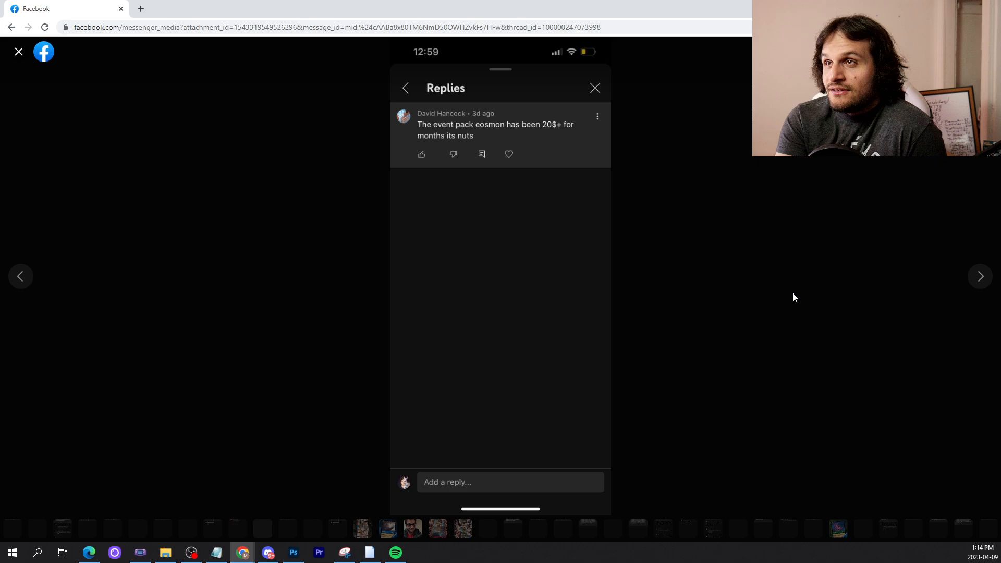
mouse_move(752, 282)
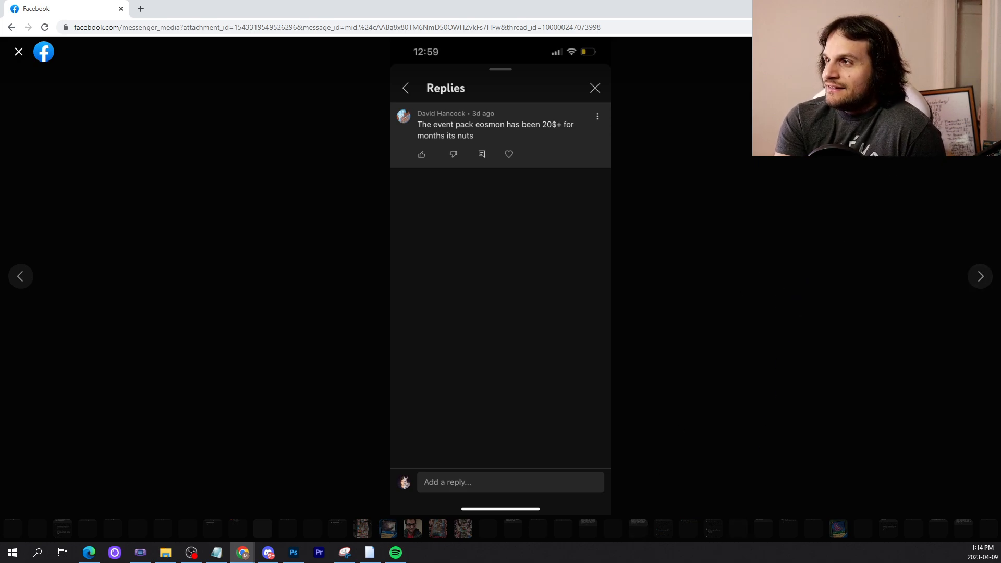
mouse_move(535, 243)
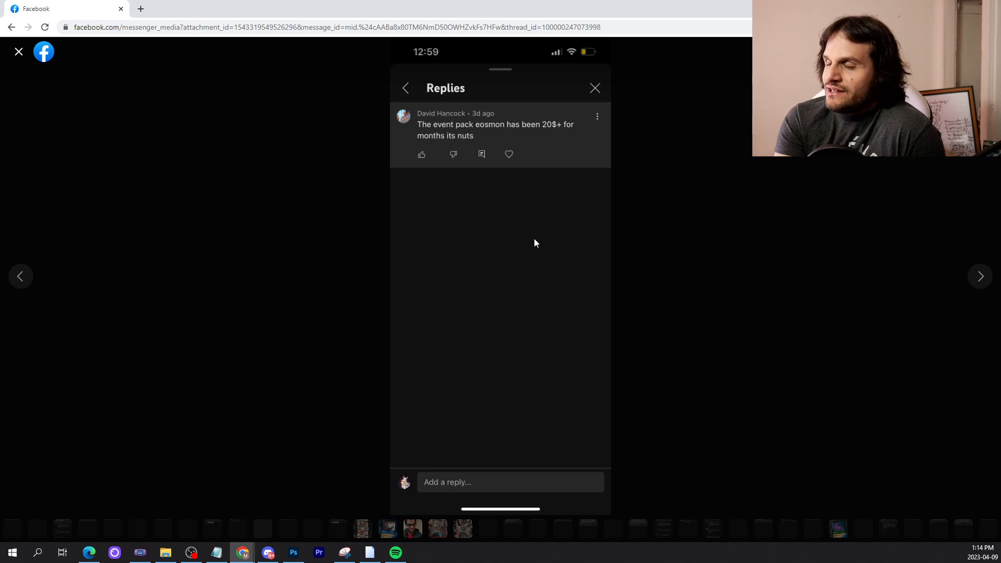
mouse_move(542, 255)
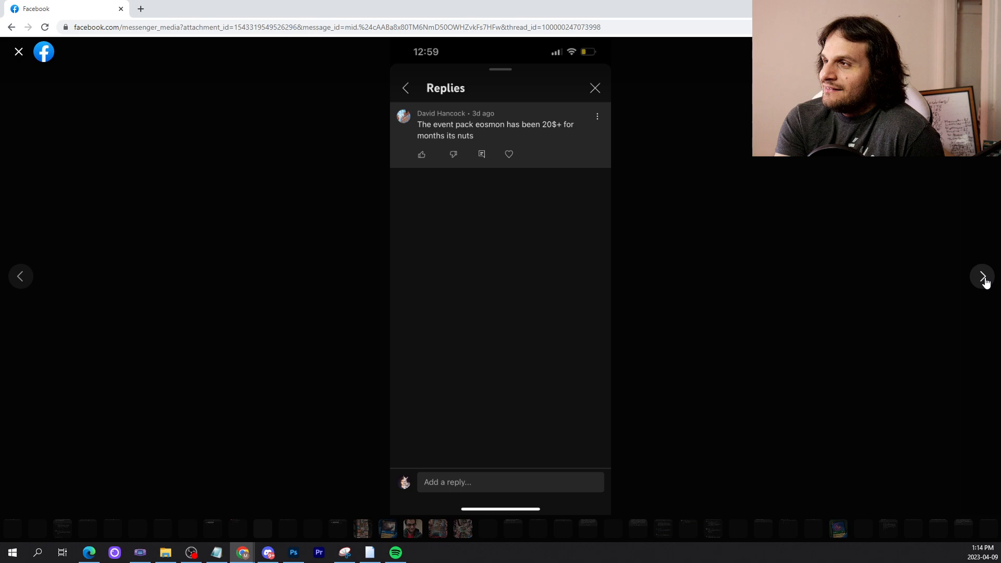
Page past the Eosmon price and p-bandai poll comments to the gameplay footage request
click(981, 275)
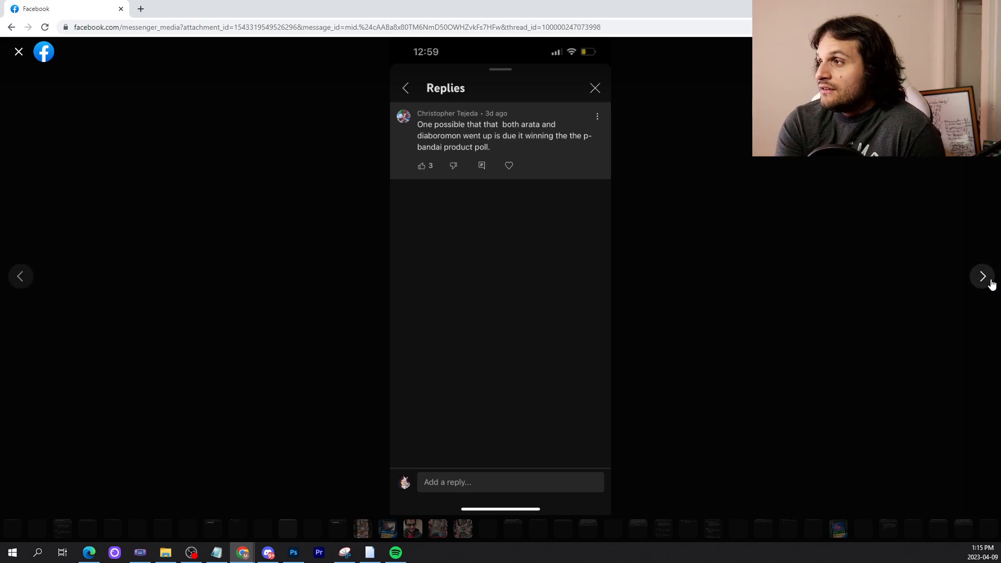
click(983, 276)
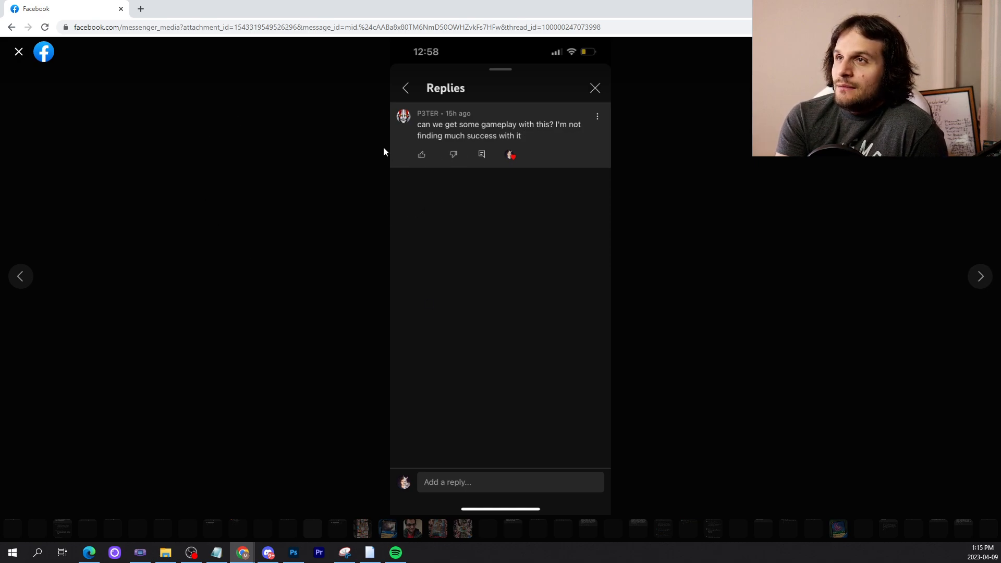
mouse_move(662, 346)
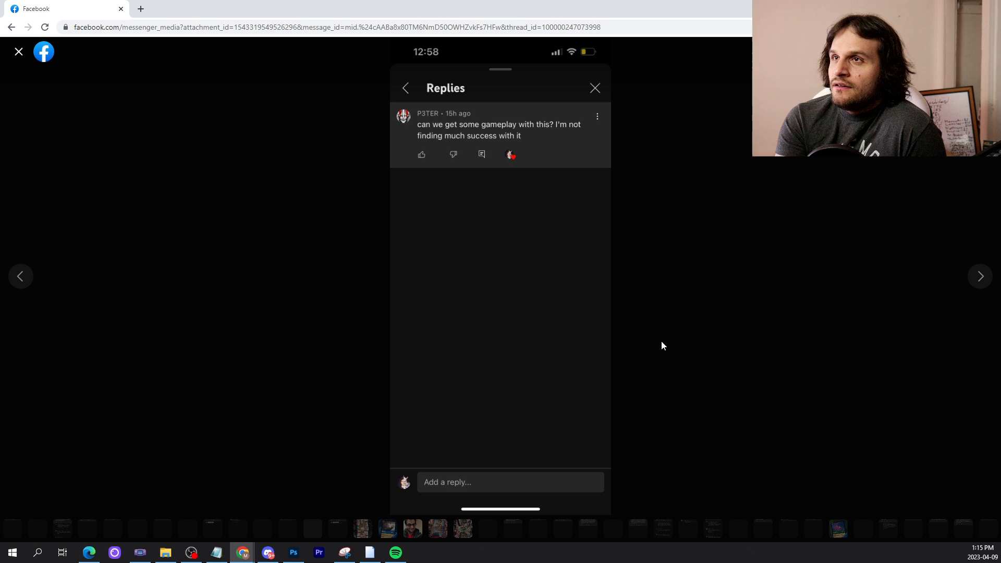
mouse_move(695, 529)
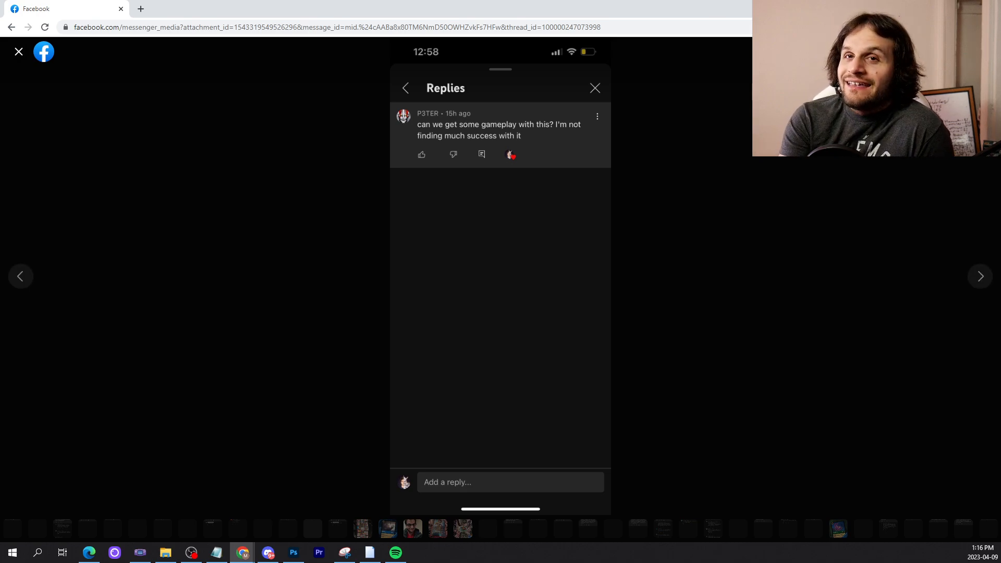
Advance past the gameplay question to the AncientGreymon deck profile comparison thread with its reply
click(981, 275)
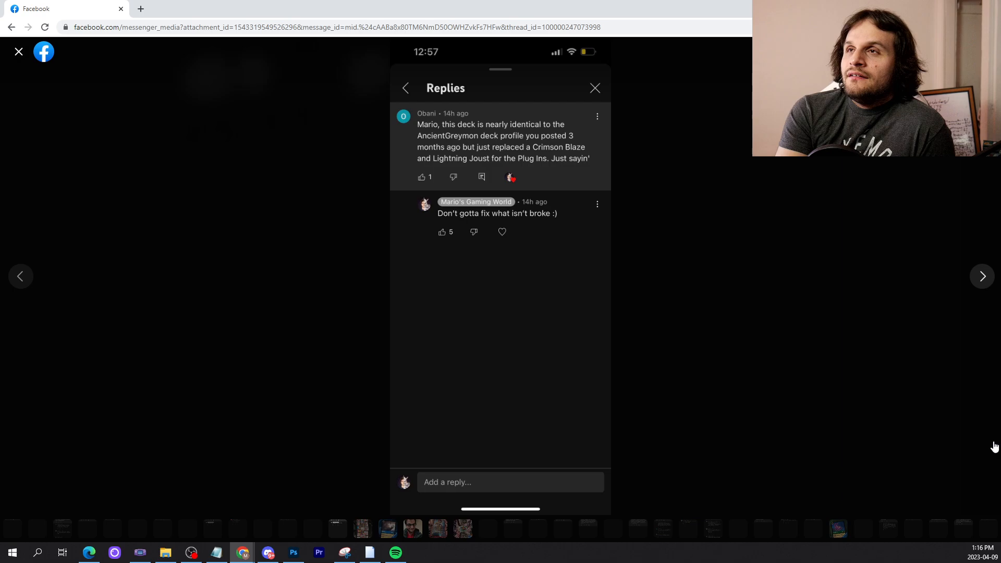
mouse_move(699, 311)
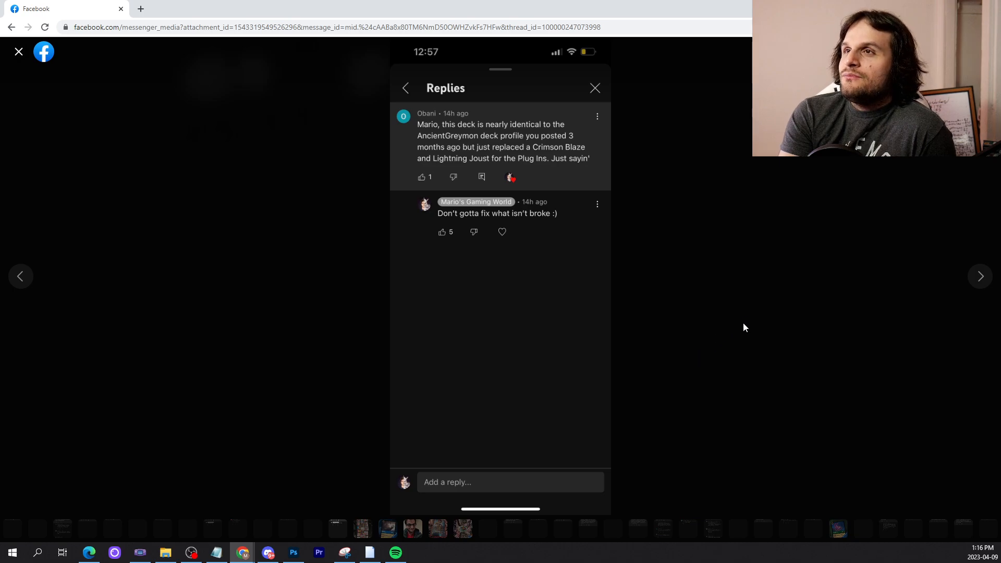
mouse_move(714, 285)
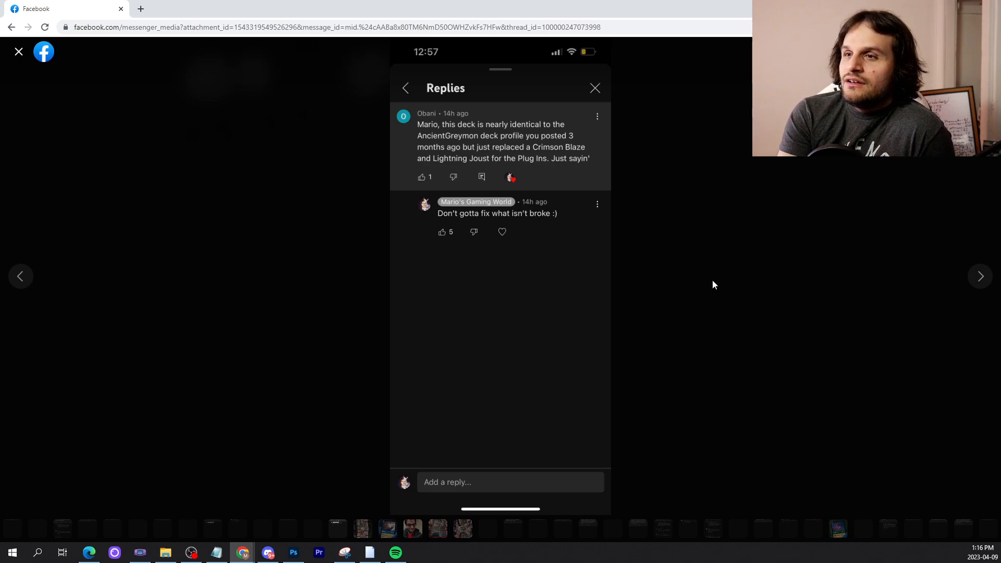
mouse_move(715, 337)
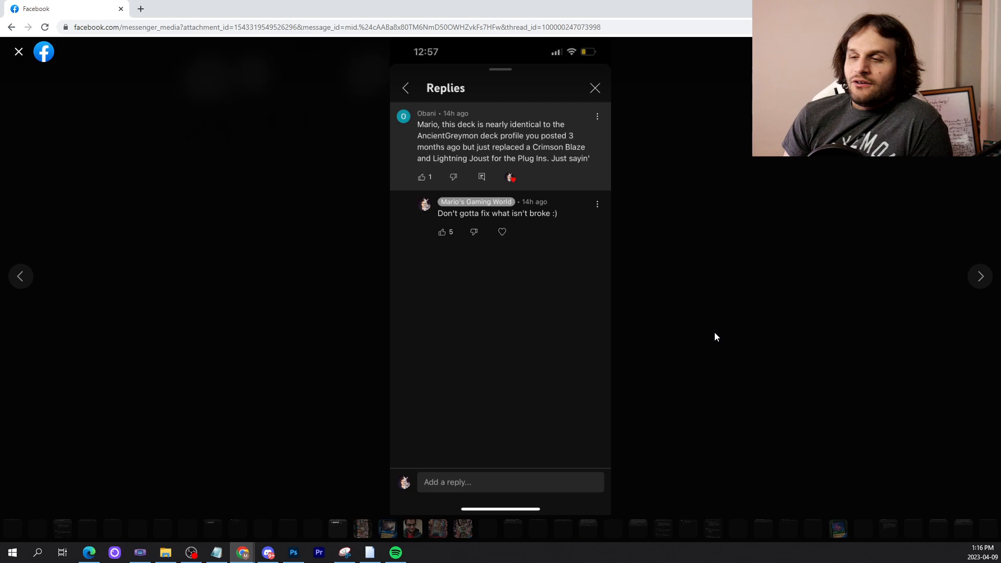